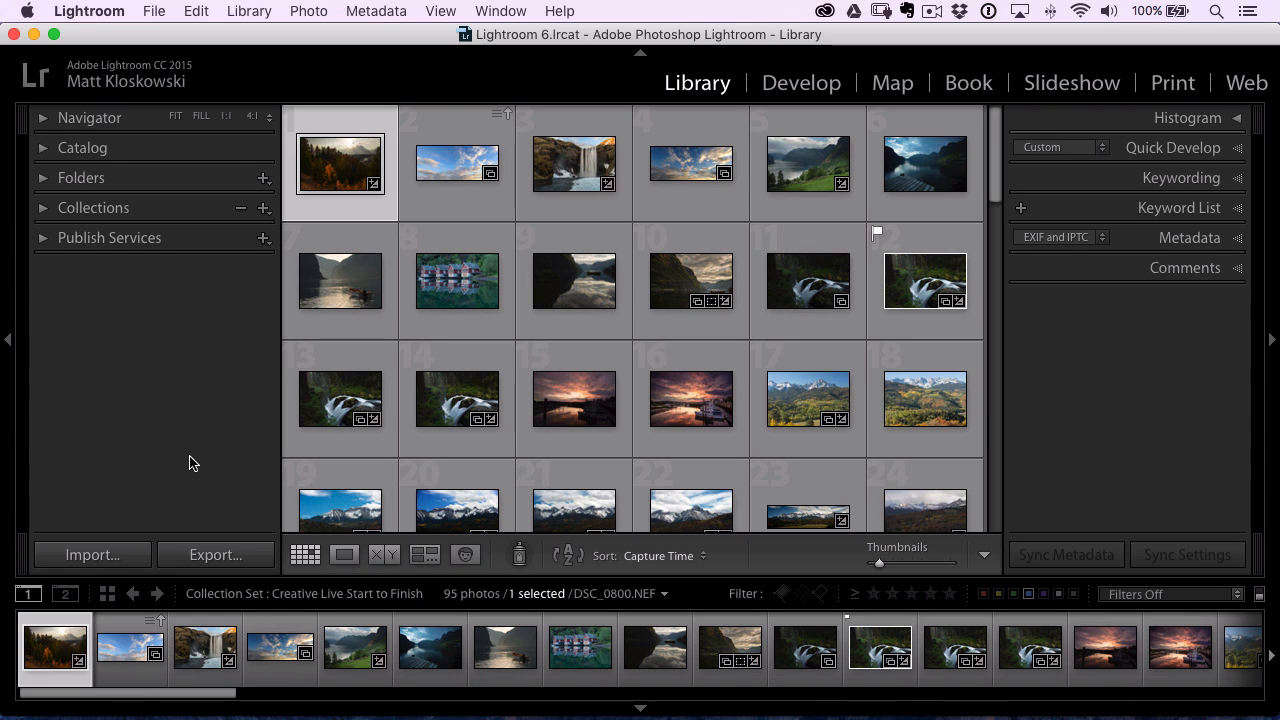
pyautogui.moveTo(456, 399)
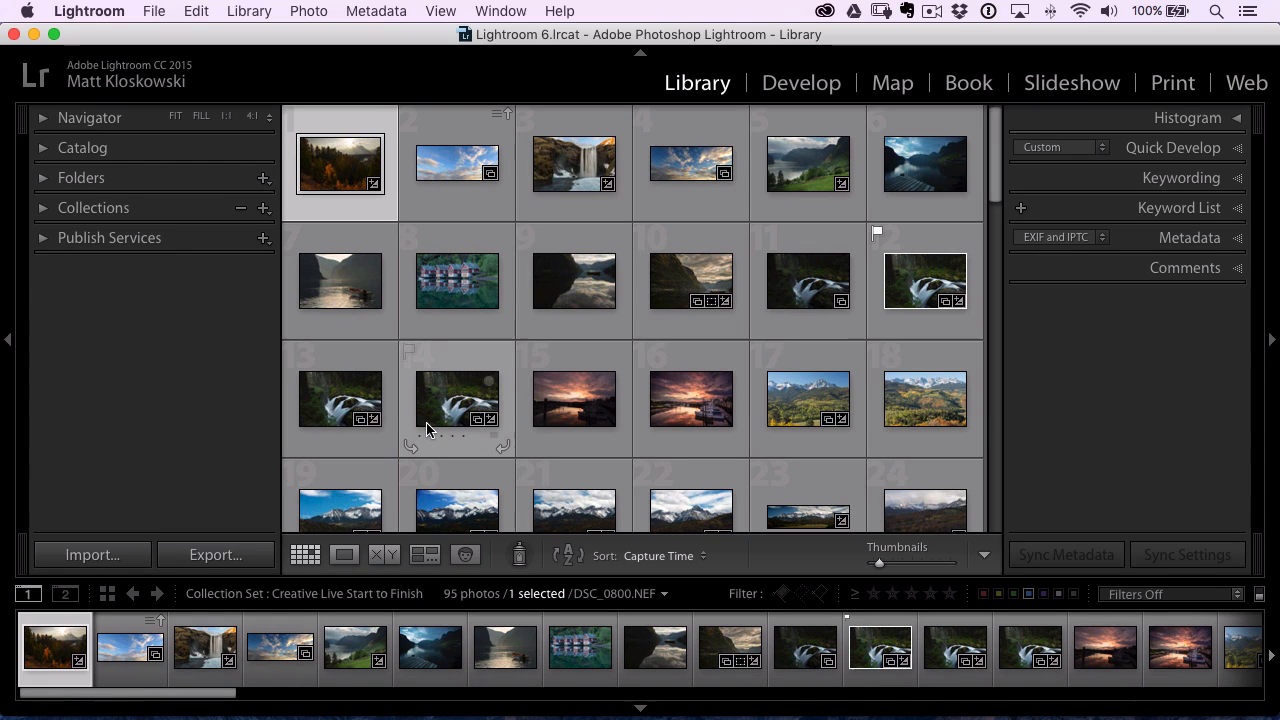
pyautogui.moveTo(415, 423)
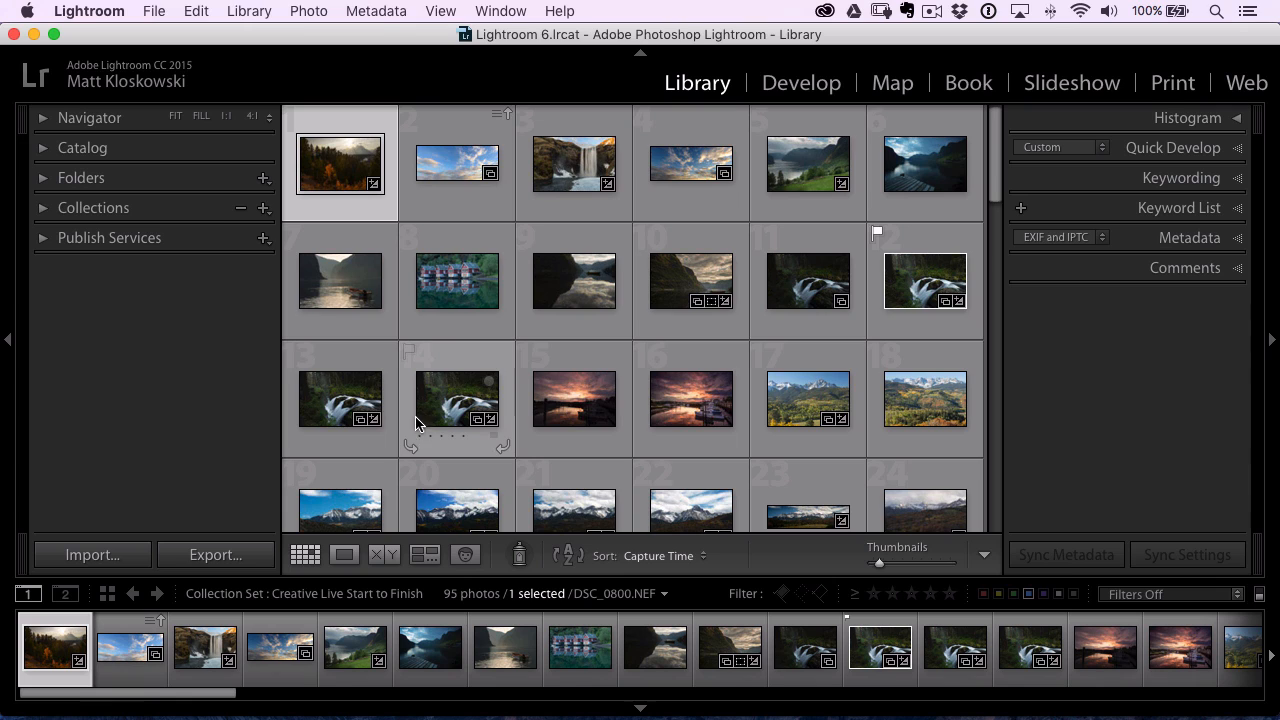
# Enlarge the autumn forest photo, flag it as a pick, then advance to the waterfall photo.
pyautogui.click(343, 554)
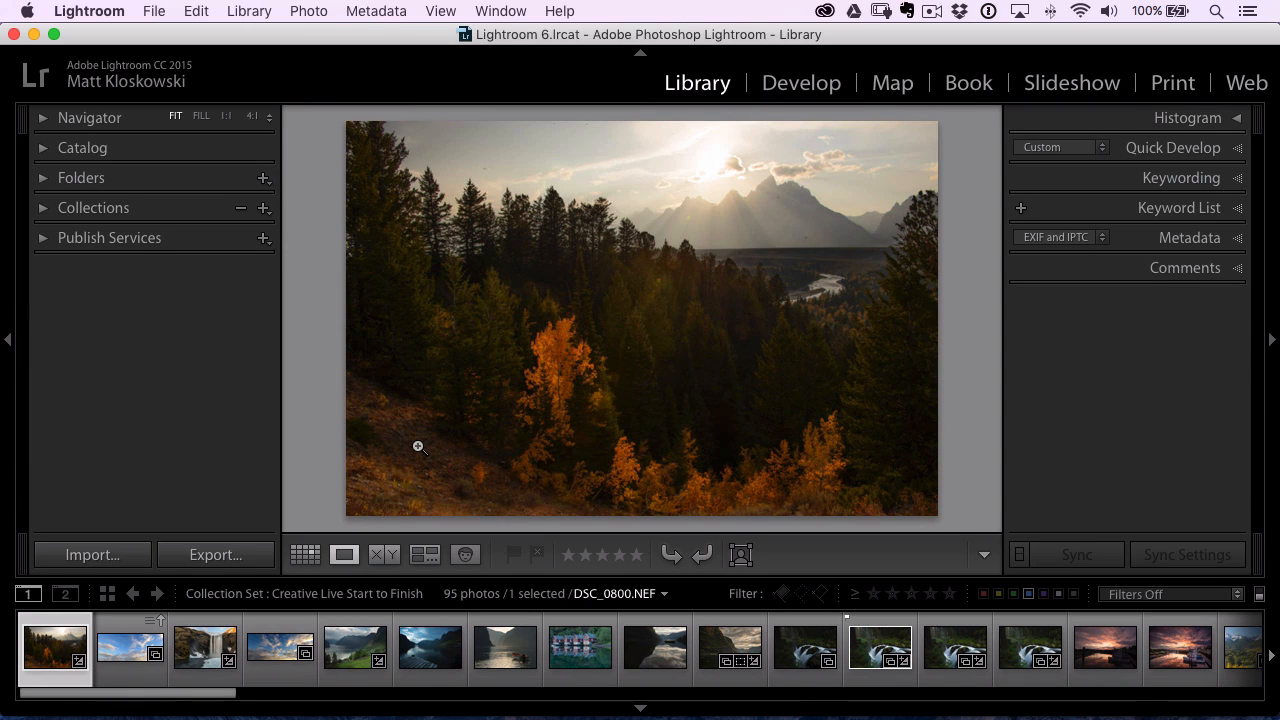
pyautogui.click(512, 554)
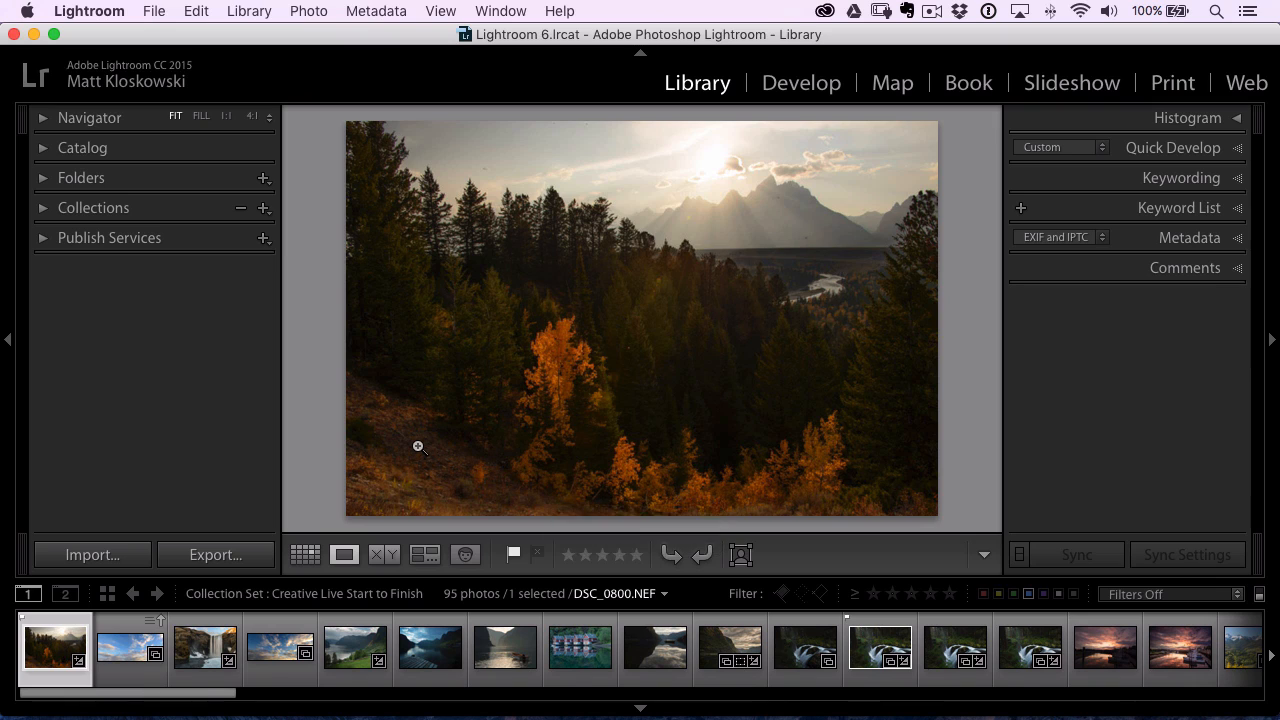
pyautogui.click(204, 646)
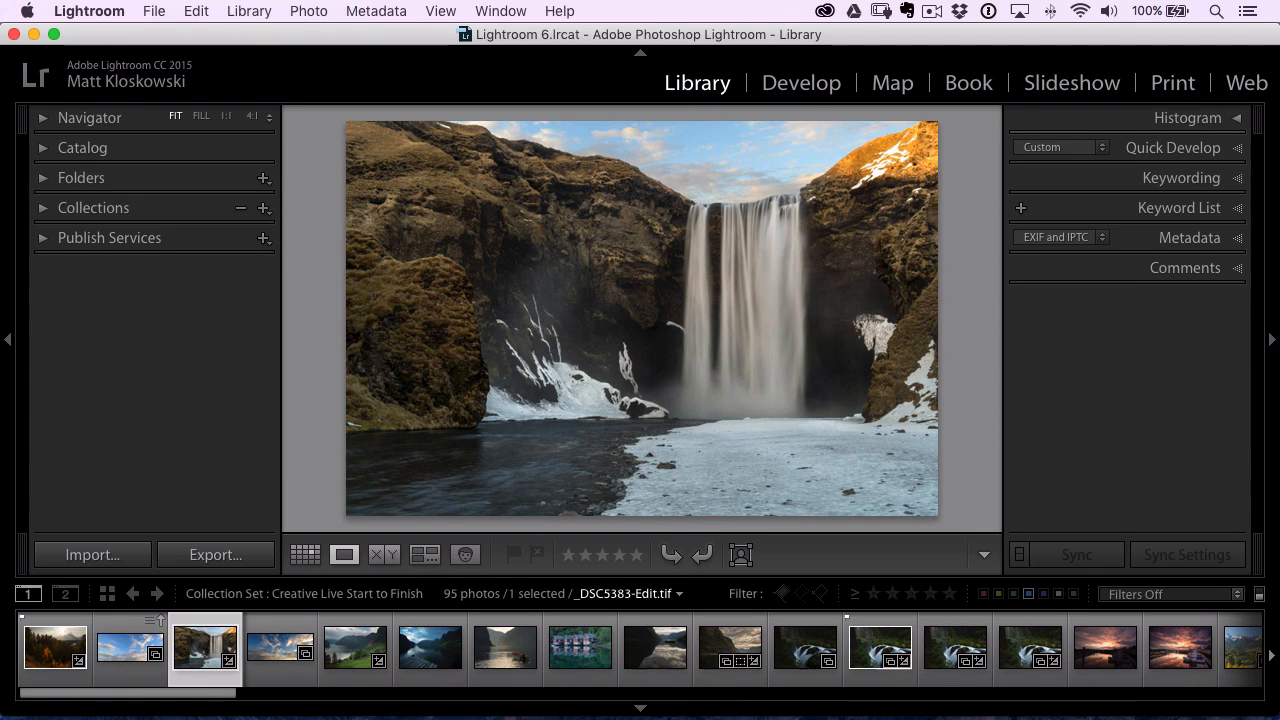
pyautogui.moveTo(513, 553)
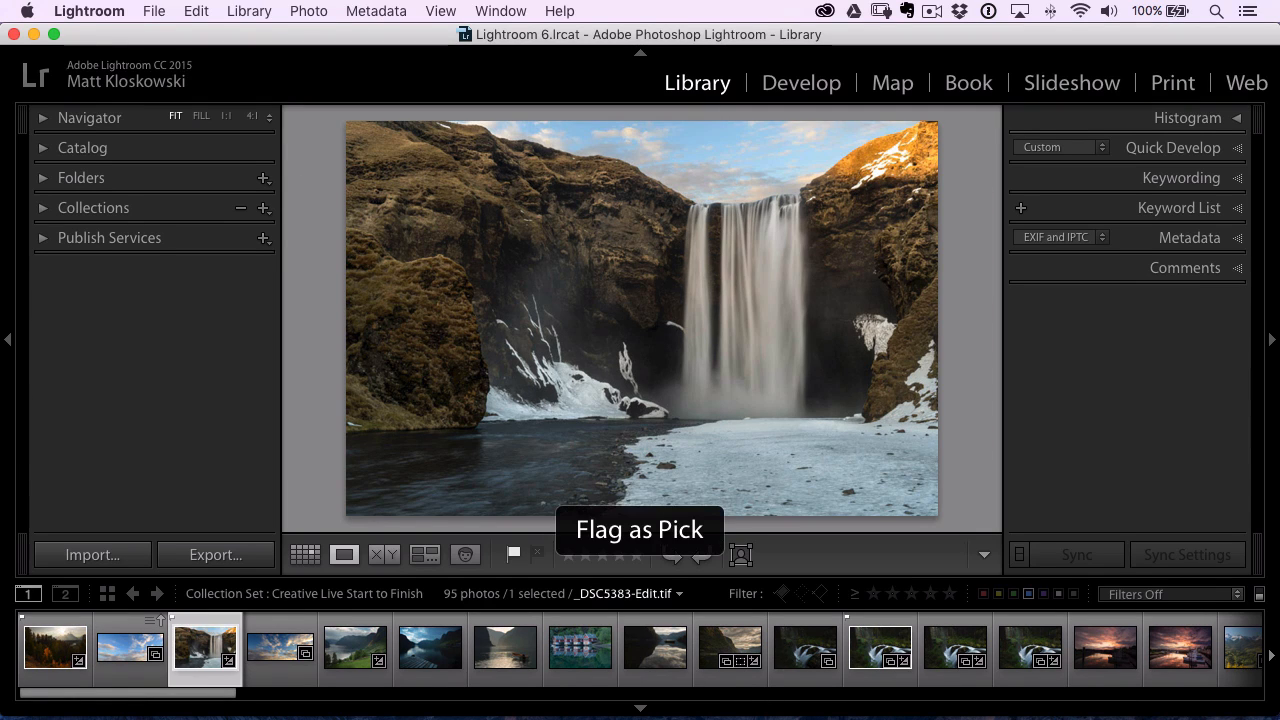
# Enable Auto Advance from the Photo menu and flag the green fjord photo as a pick.
pyautogui.click(308, 11)
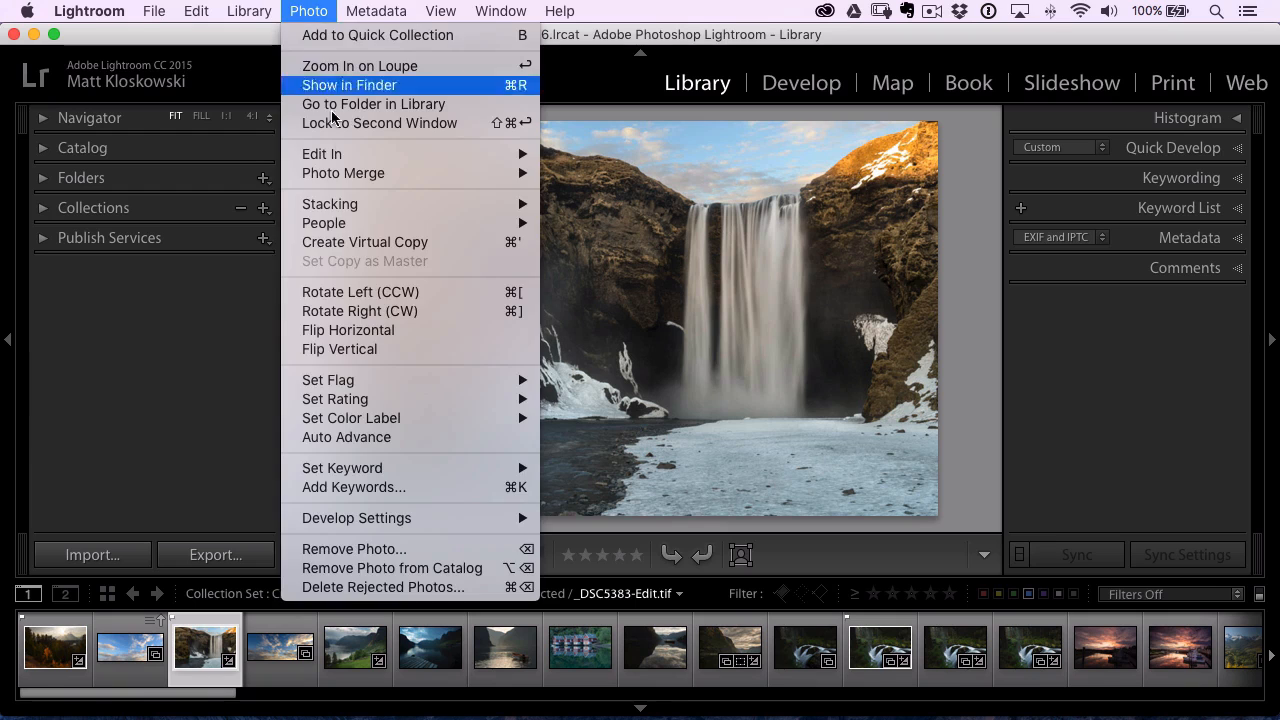
pyautogui.moveTo(405, 446)
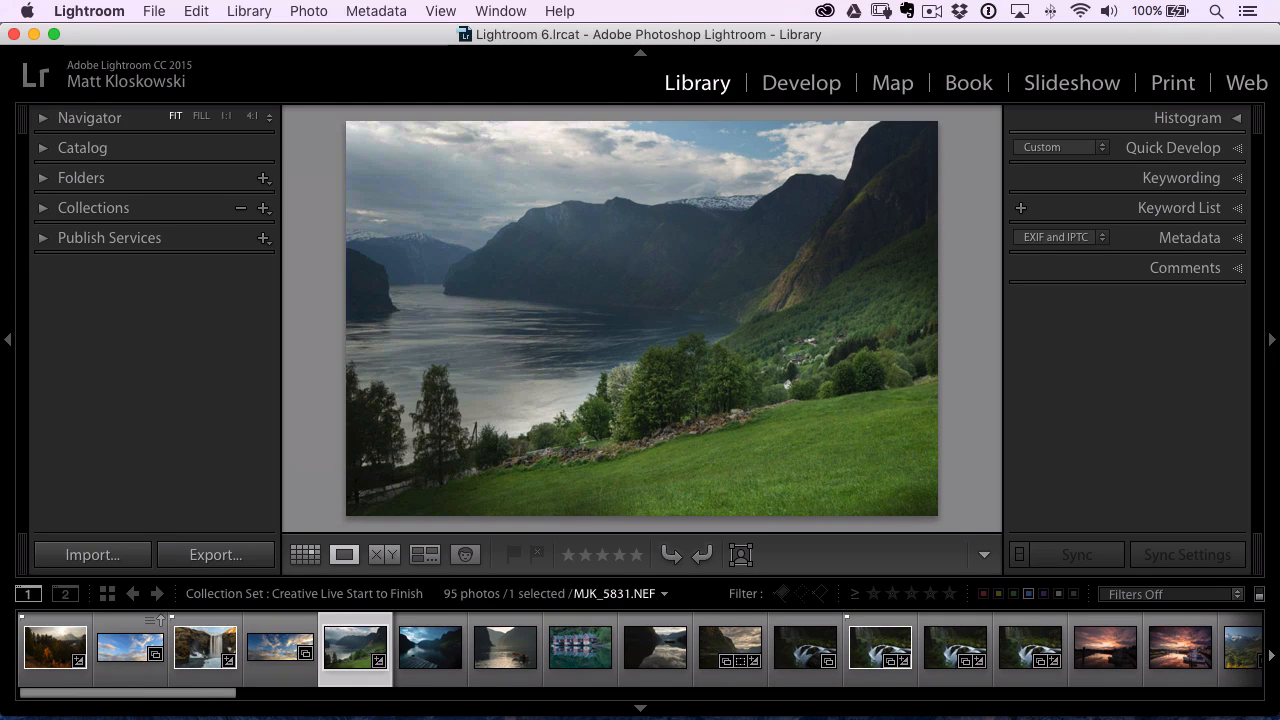
pyautogui.click(430, 647)
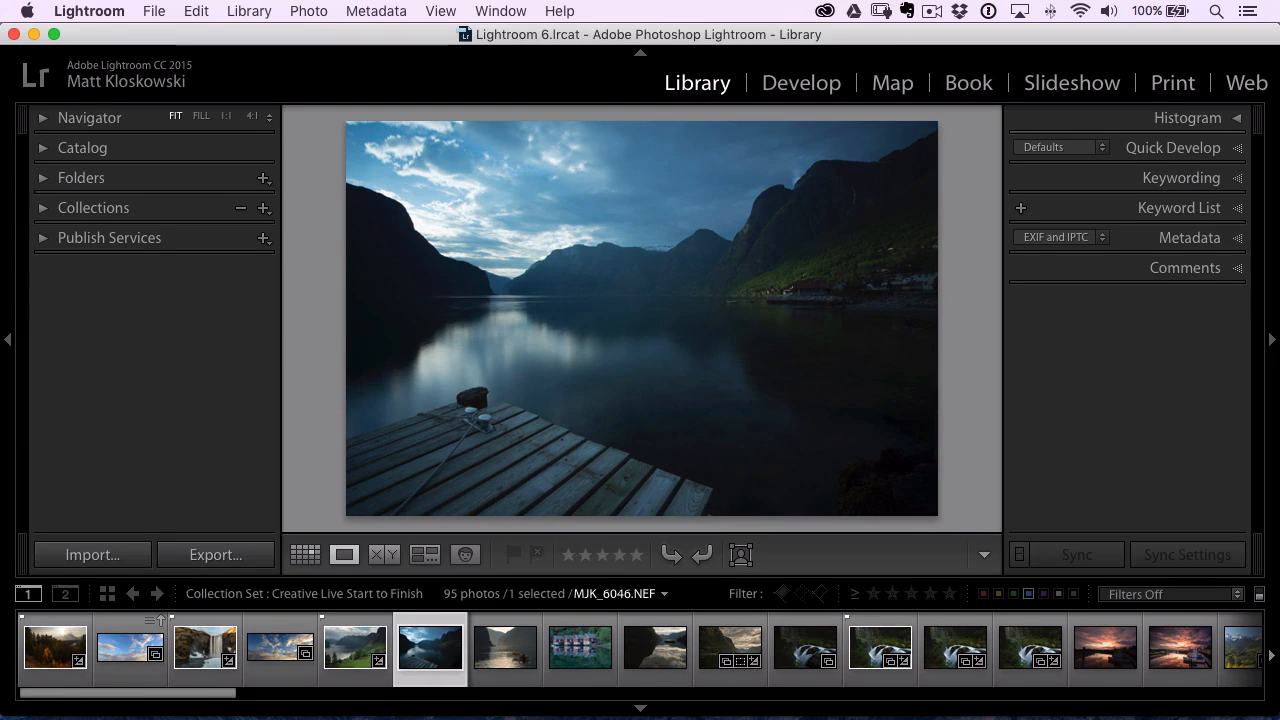